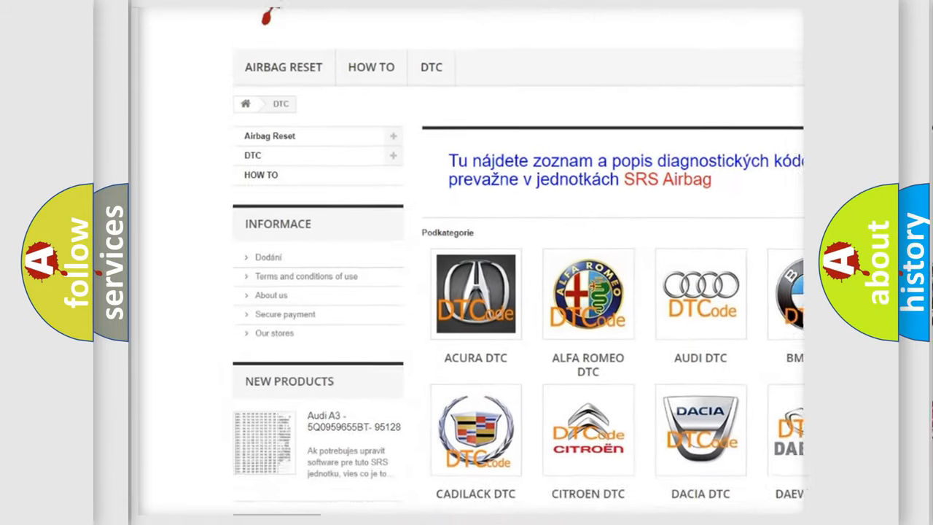
scroll("down", 3)
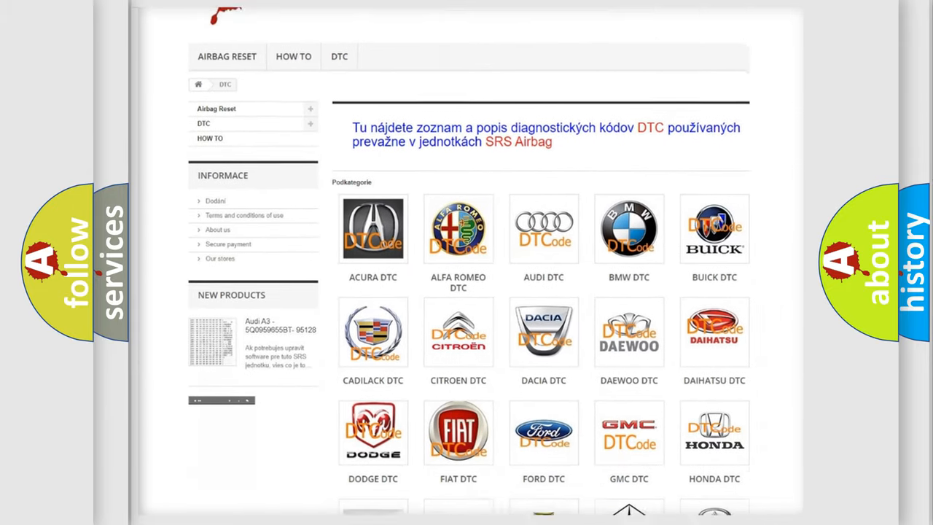
scroll("down", 3)
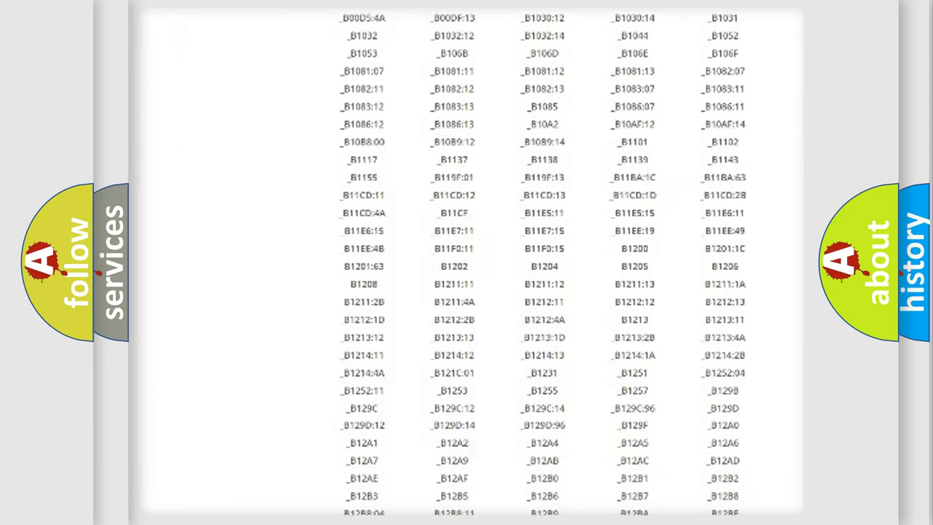
scroll("down", 3)
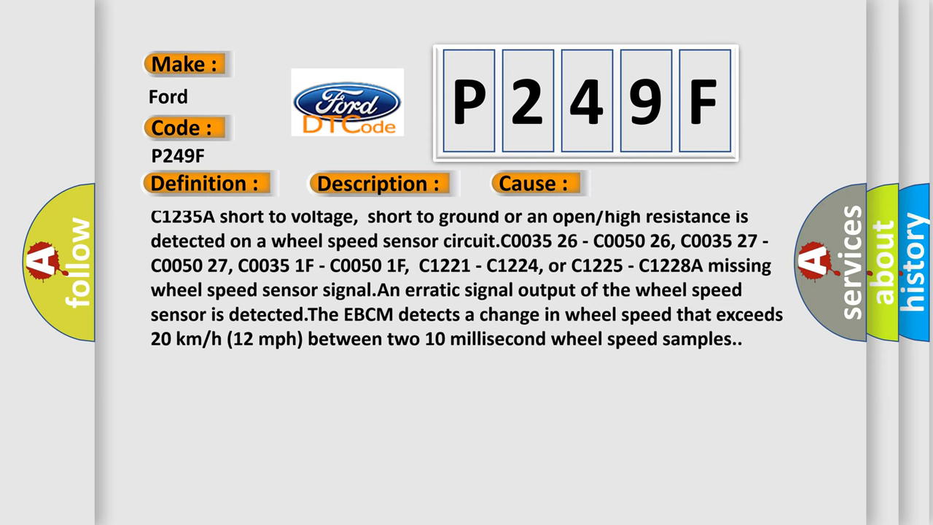
scroll("down", 3)
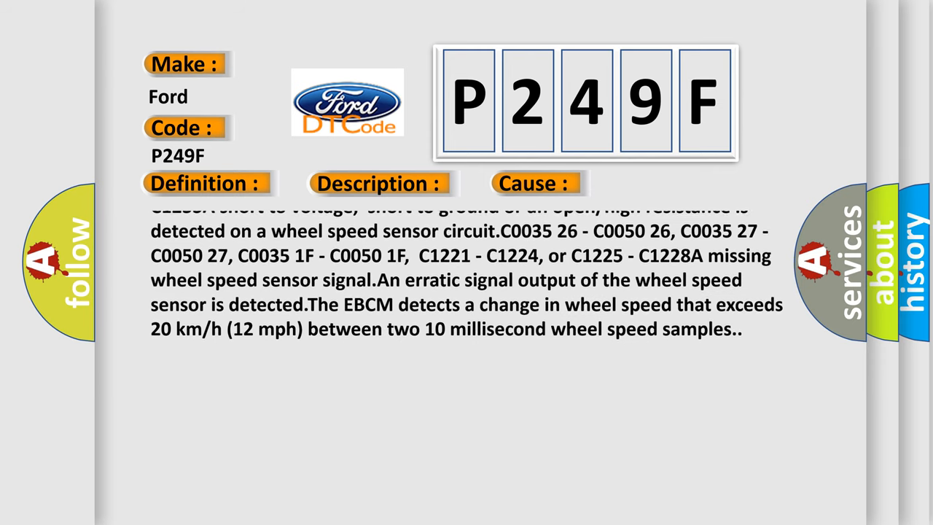